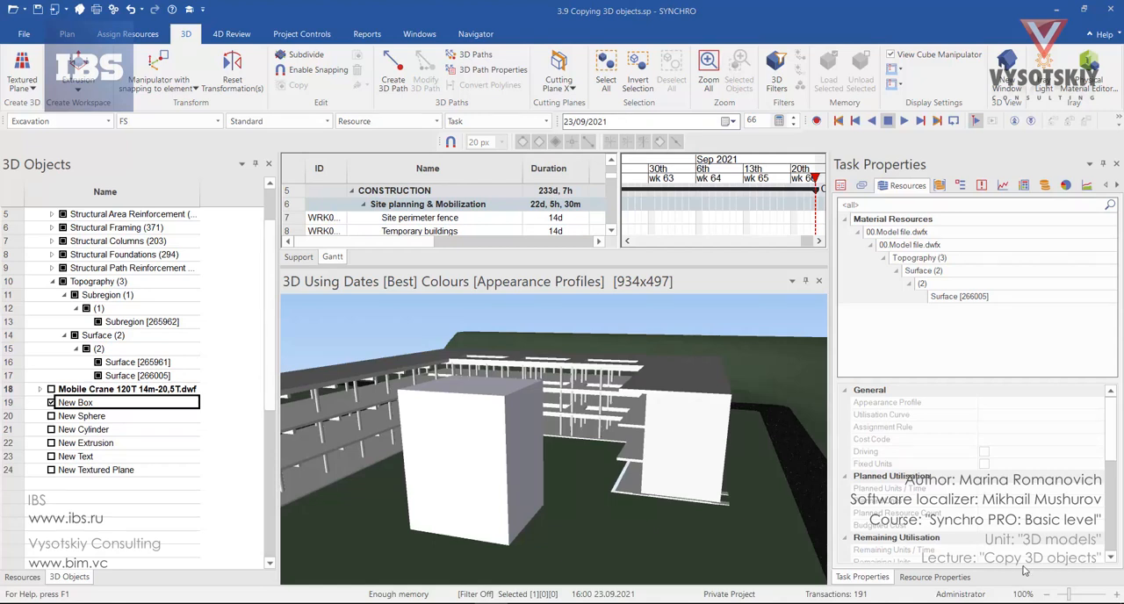
pyautogui.moveTo(481, 496)
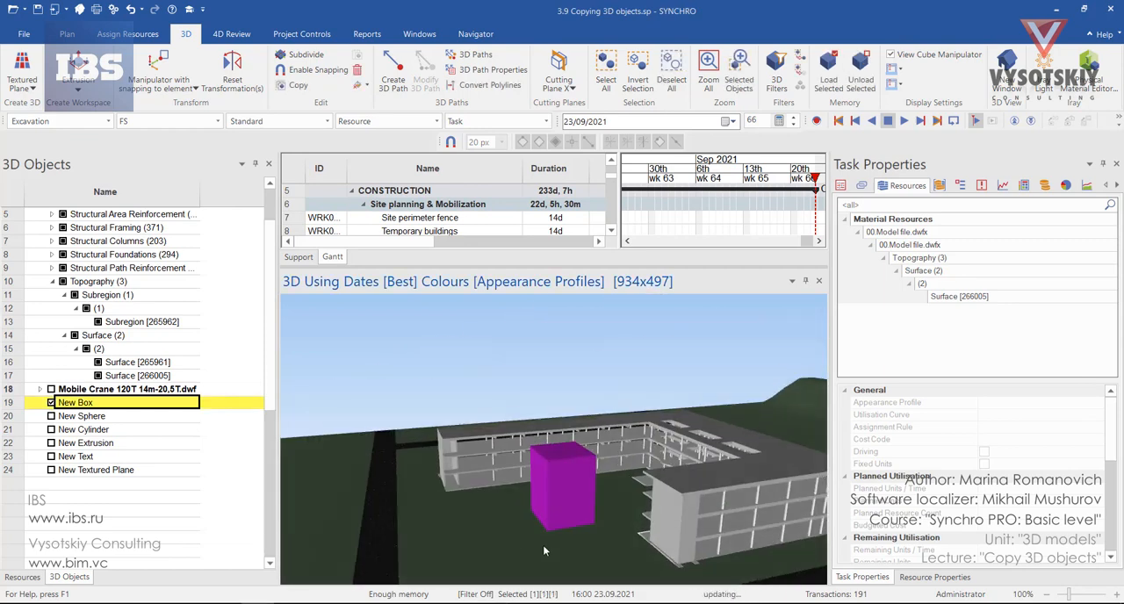
# - Orbit the 3D view to see New Box beside the building
pyautogui.moveTo(544, 483); pyautogui.dragTo(540, 501)
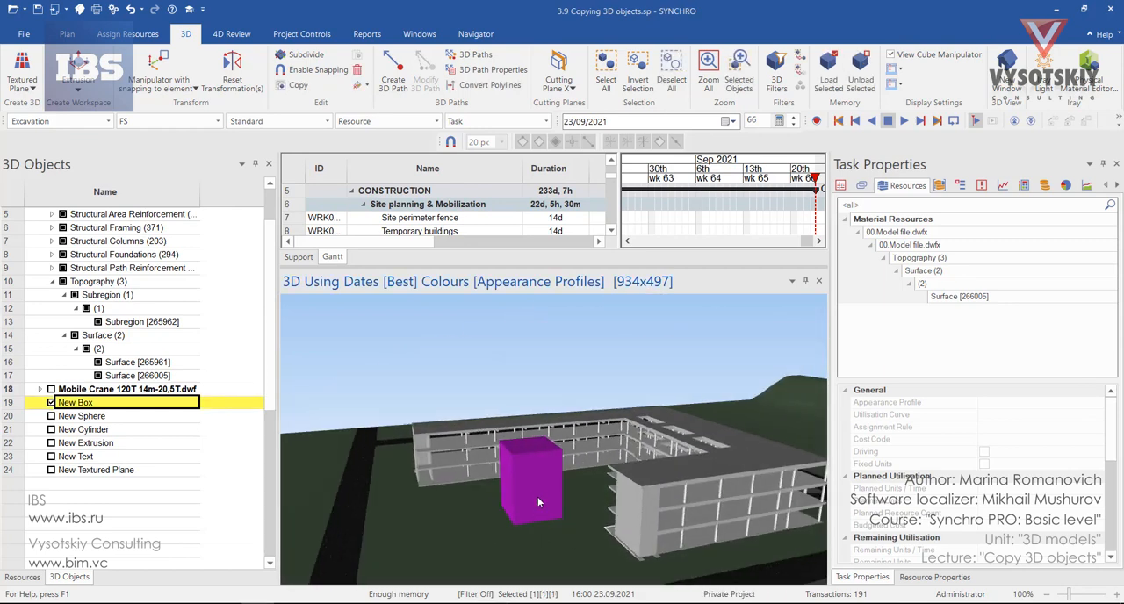
pyautogui.moveTo(641, 493)
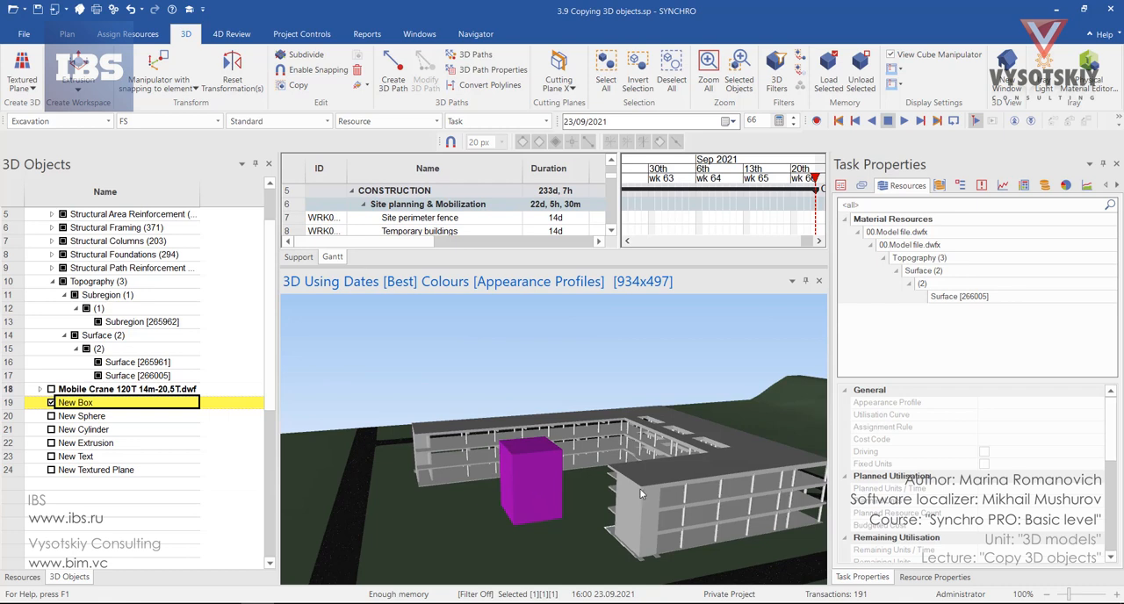
pyautogui.moveTo(536, 481)
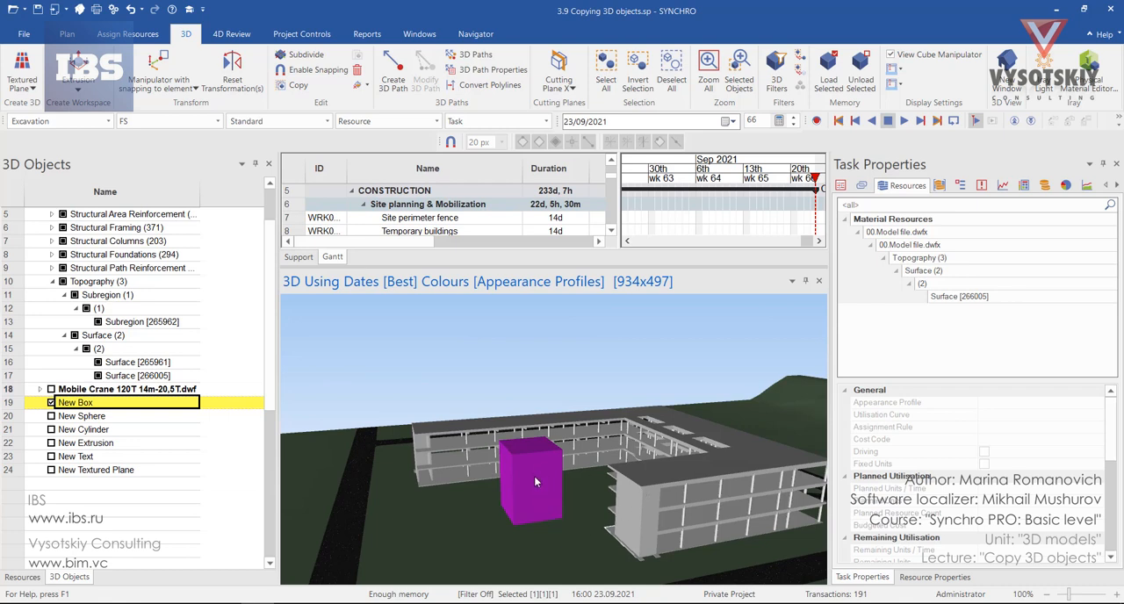
# - Copy New Box from the 3D view's context menu, then reopen the menu to paste
pyautogui.rightClick(531, 479)
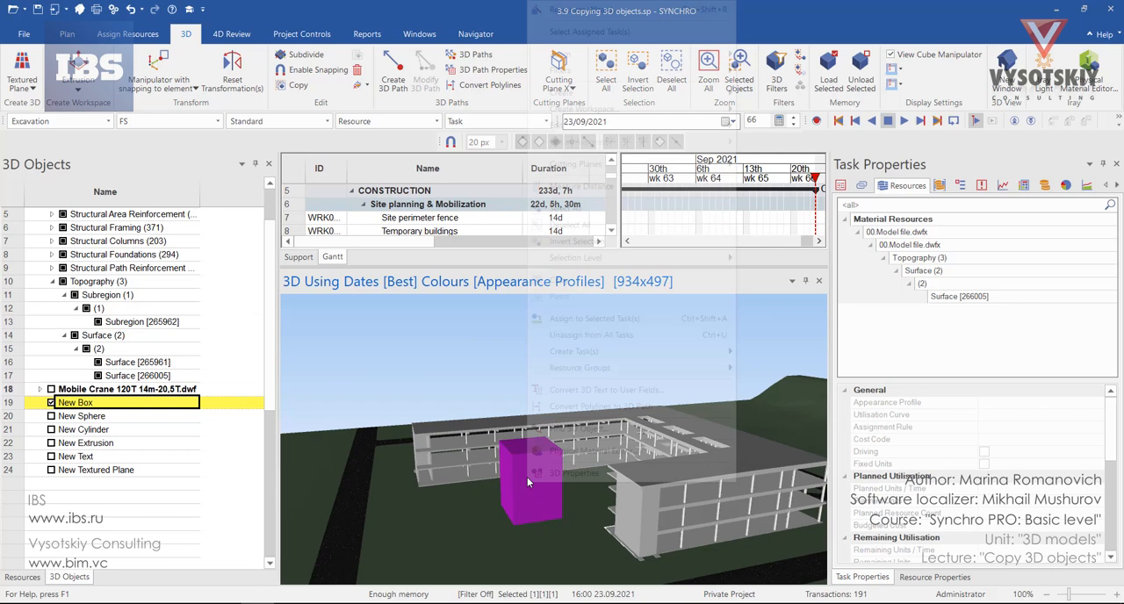
pyautogui.rightClick(527, 483)
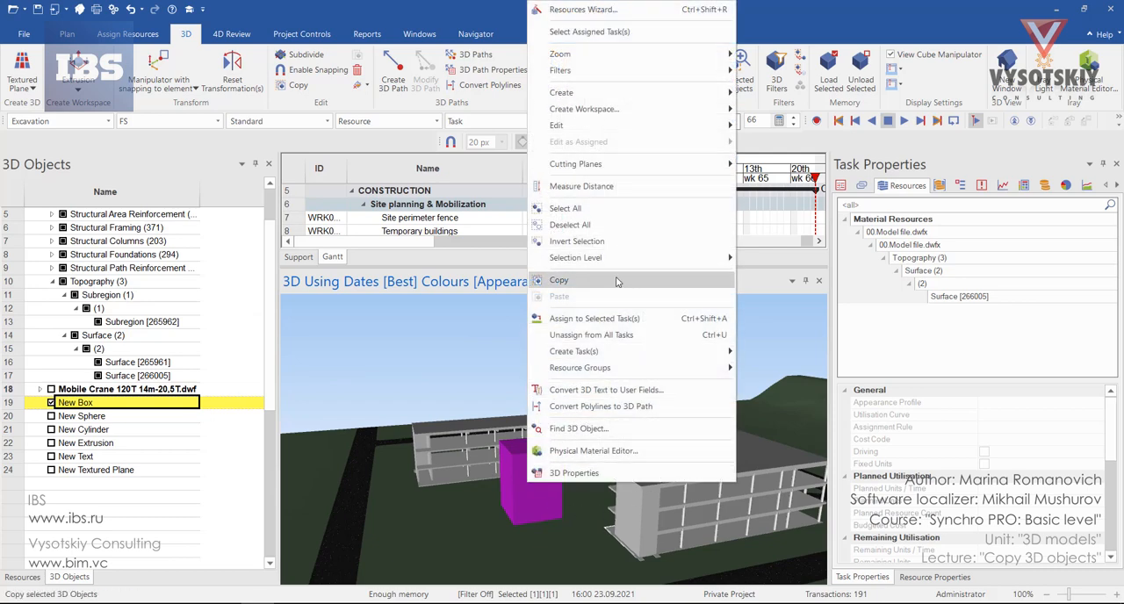
pyautogui.click(560, 280)
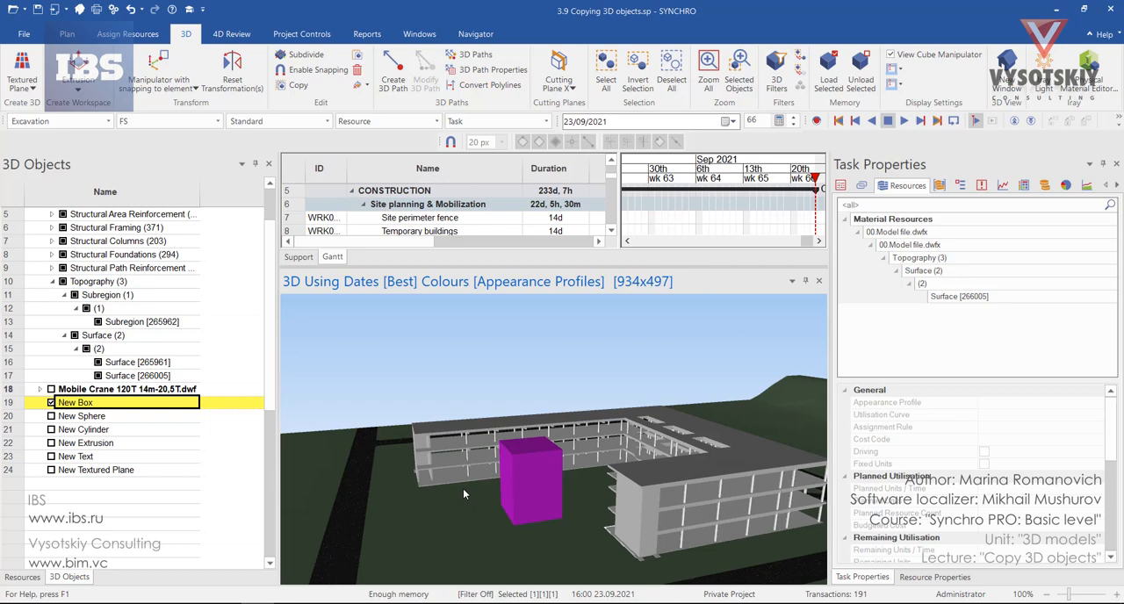
pyautogui.rightClick(465, 493)
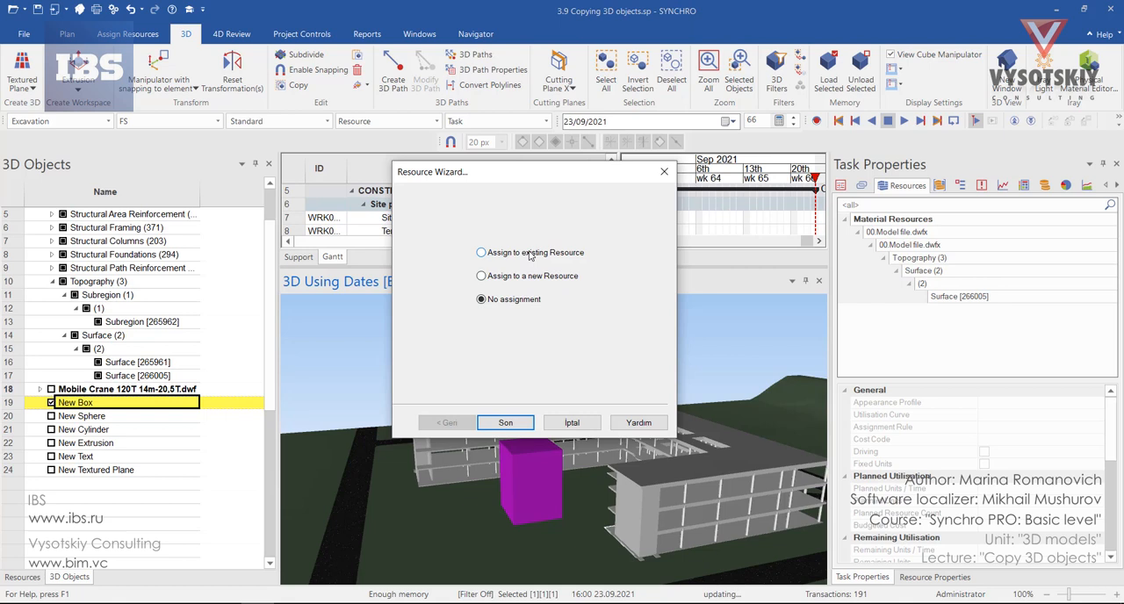
# - In the Resource Wizard, choose Assign to existing Resource and pick New Box from the list
pyautogui.click(480, 252)
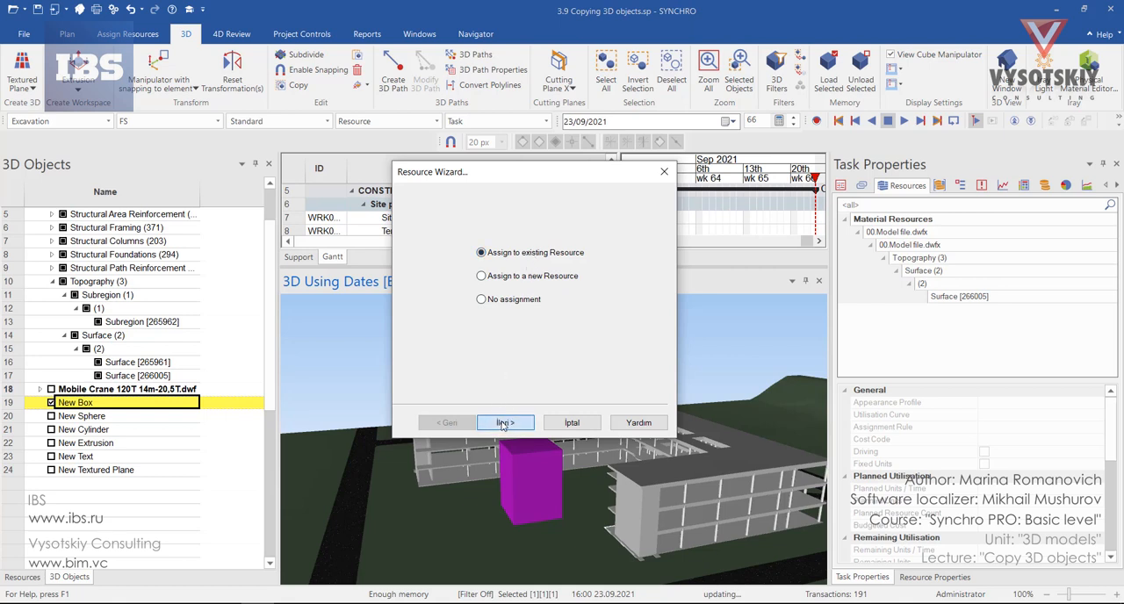
pyautogui.click(505, 423)
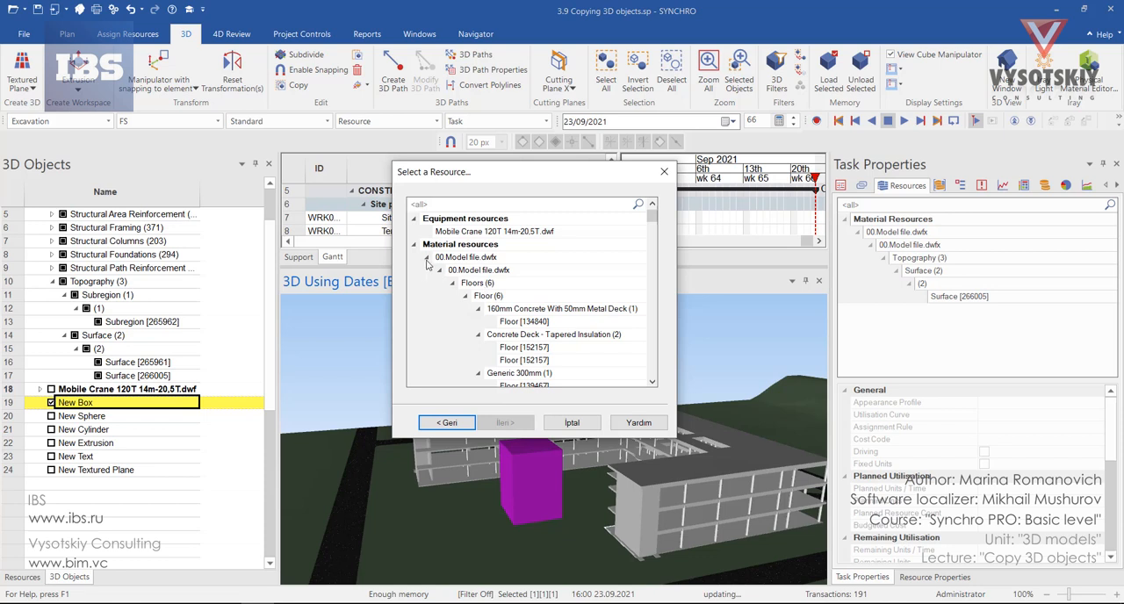
pyautogui.click(427, 270)
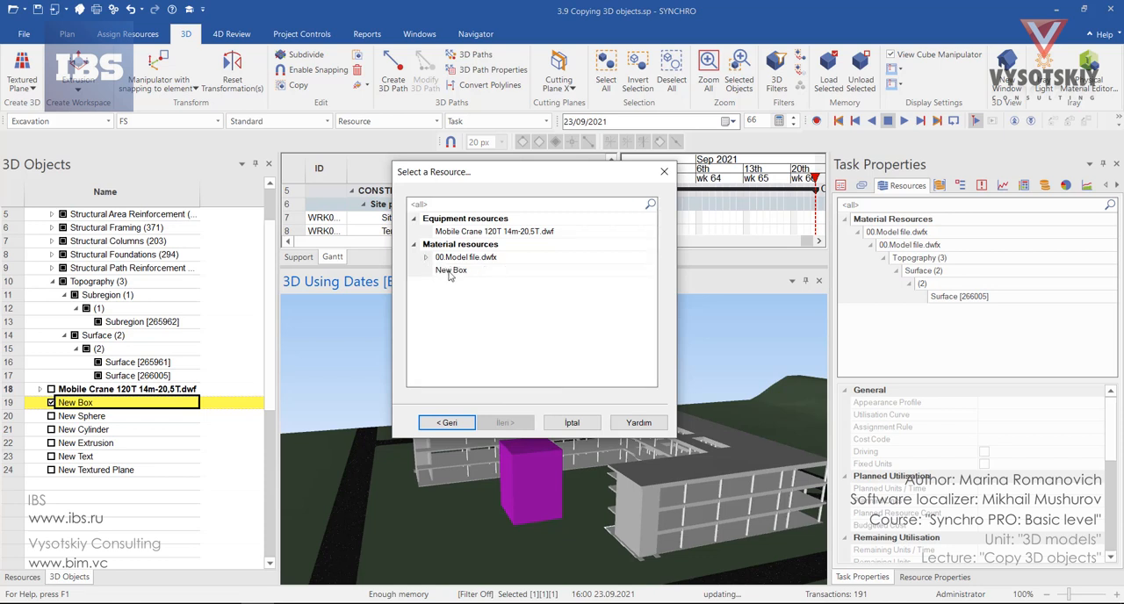
pyautogui.click(450, 270)
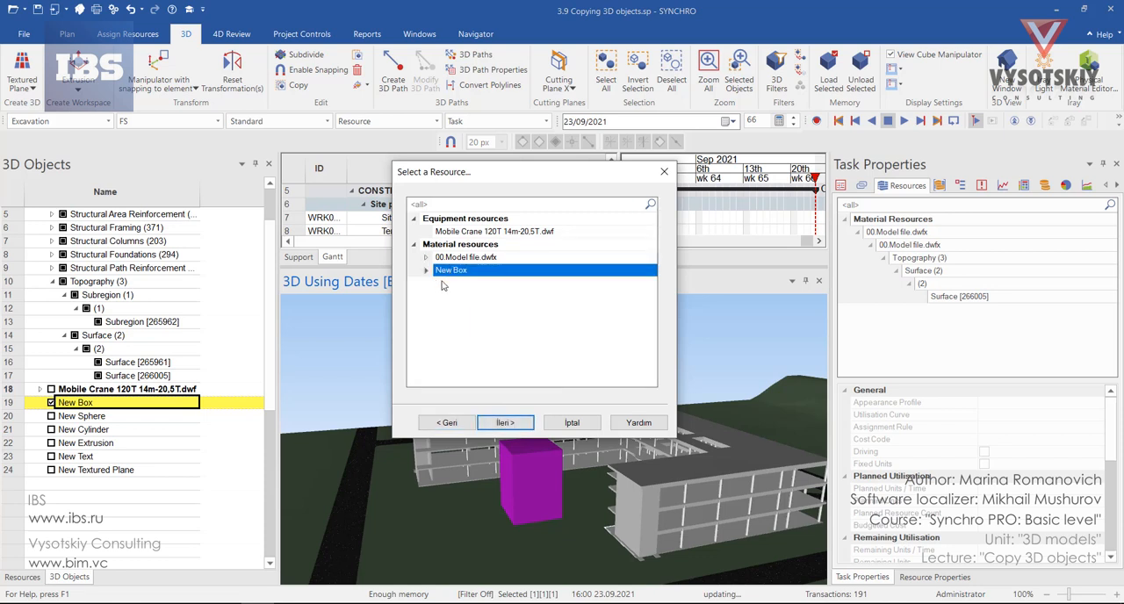
pyautogui.moveTo(451, 292)
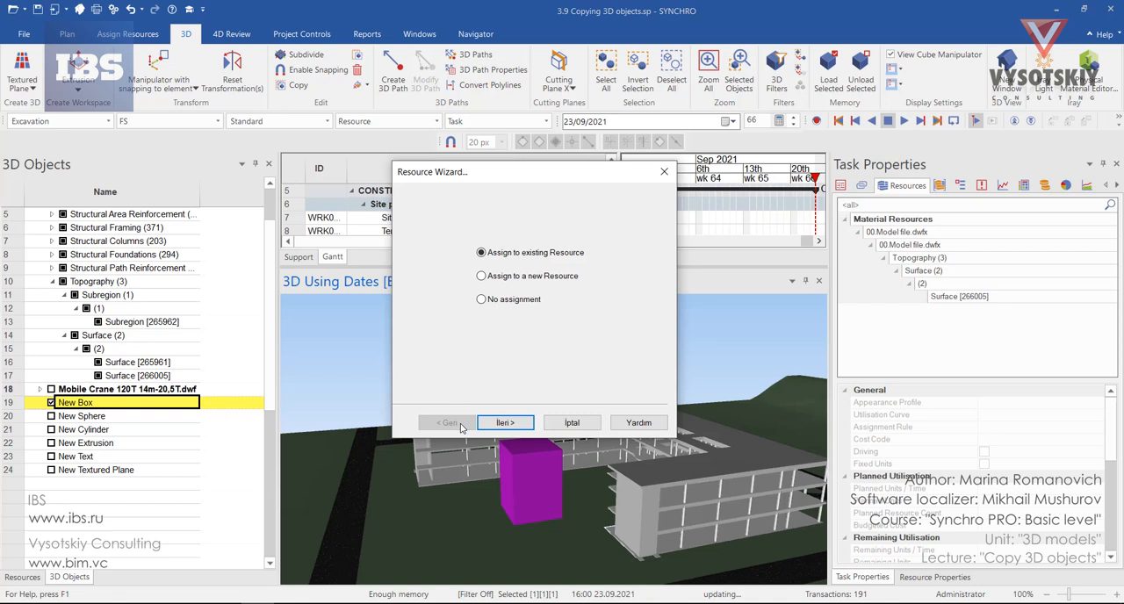
pyautogui.moveTo(514, 282)
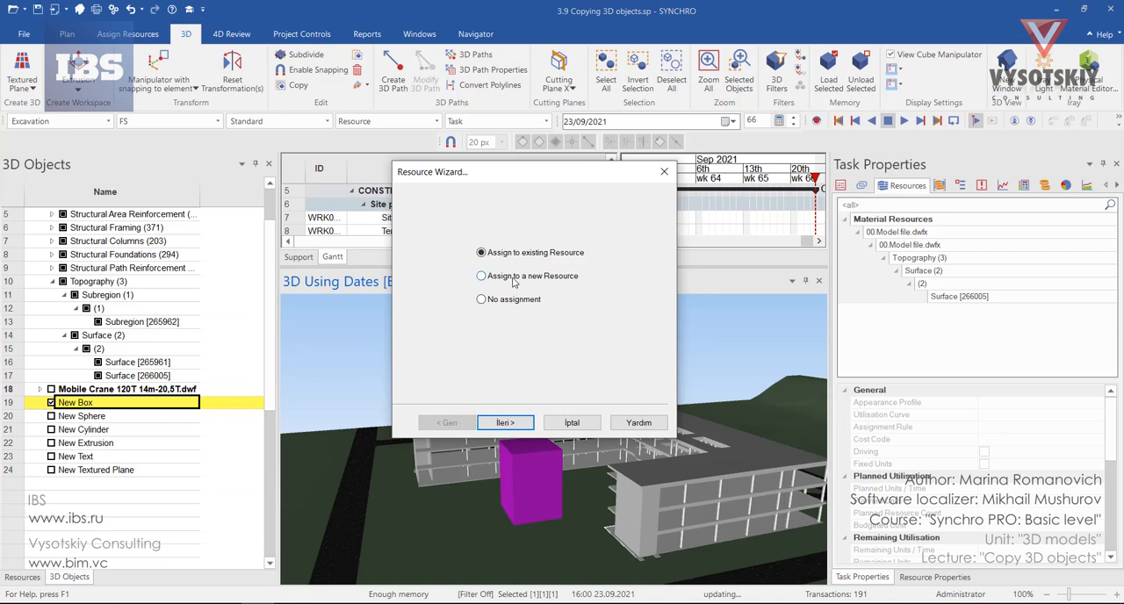
# - Create a new Material resource named New Box 1 for the copy and finish the wizard
pyautogui.click(505, 422)
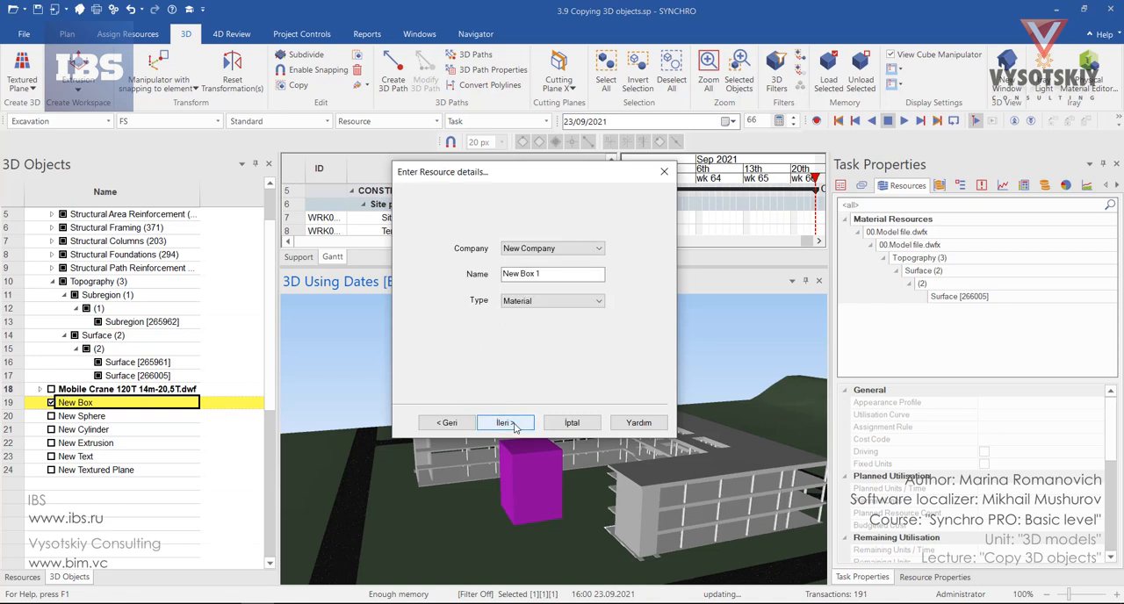
pyautogui.click(552, 274)
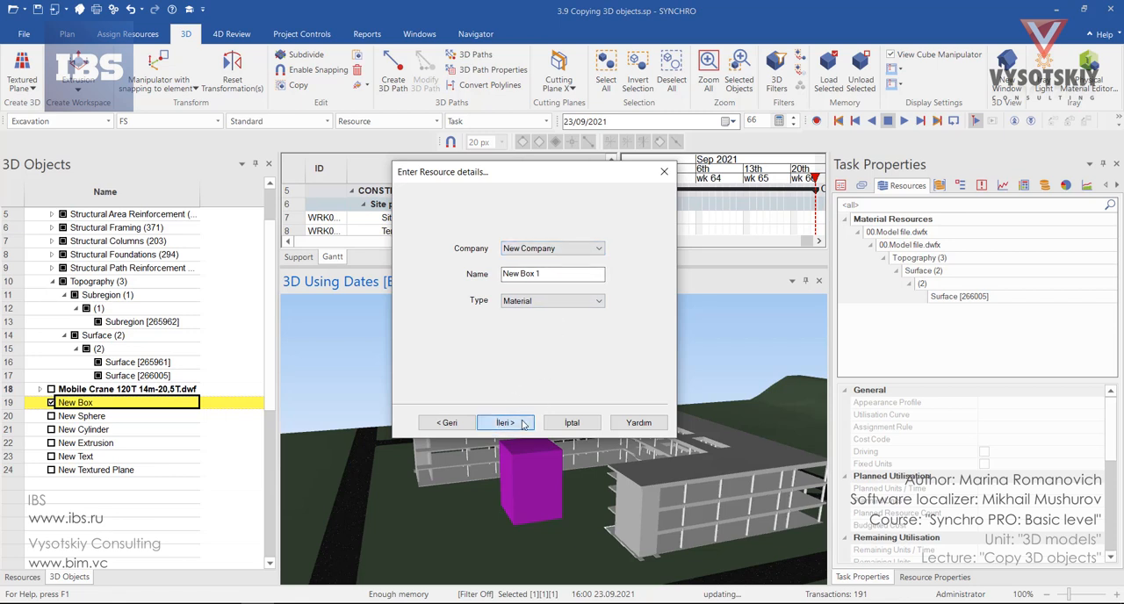
pyautogui.click(505, 422)
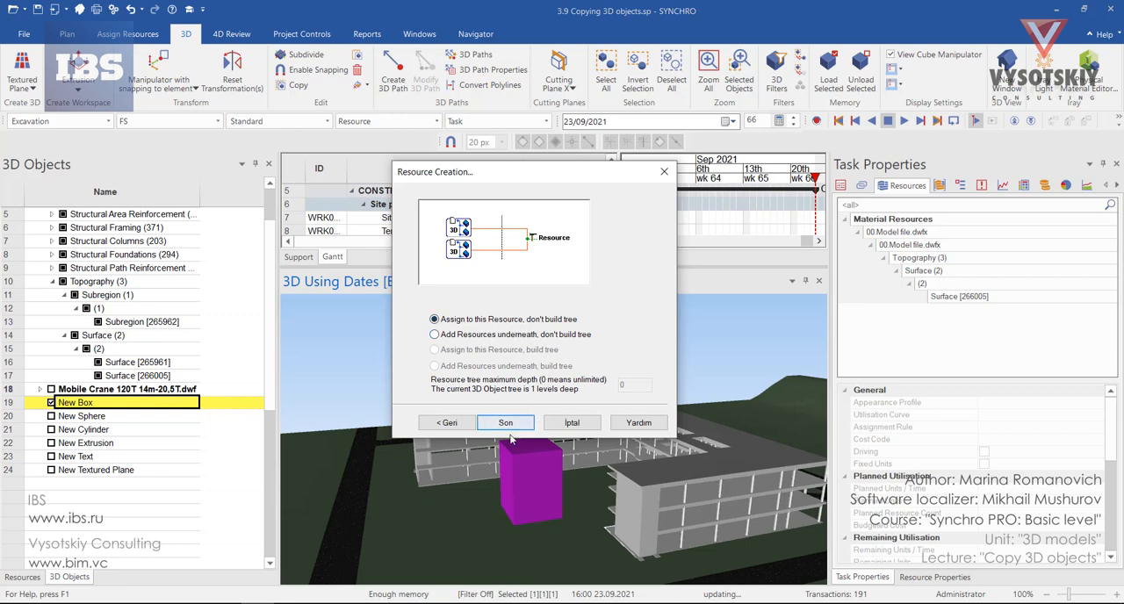
pyautogui.click(505, 423)
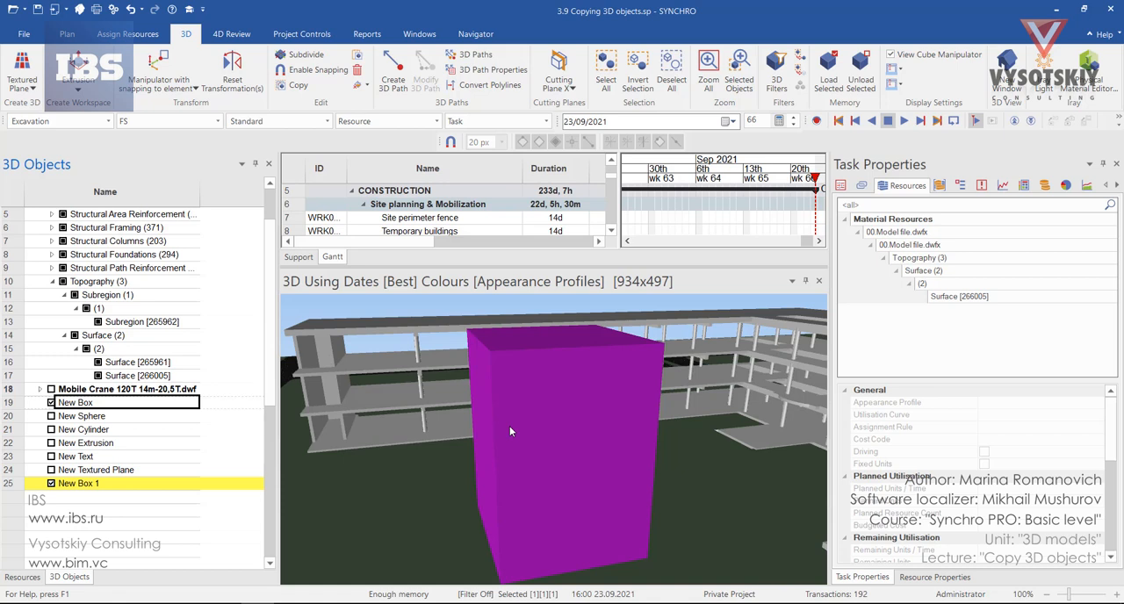
pyautogui.moveTo(533, 465)
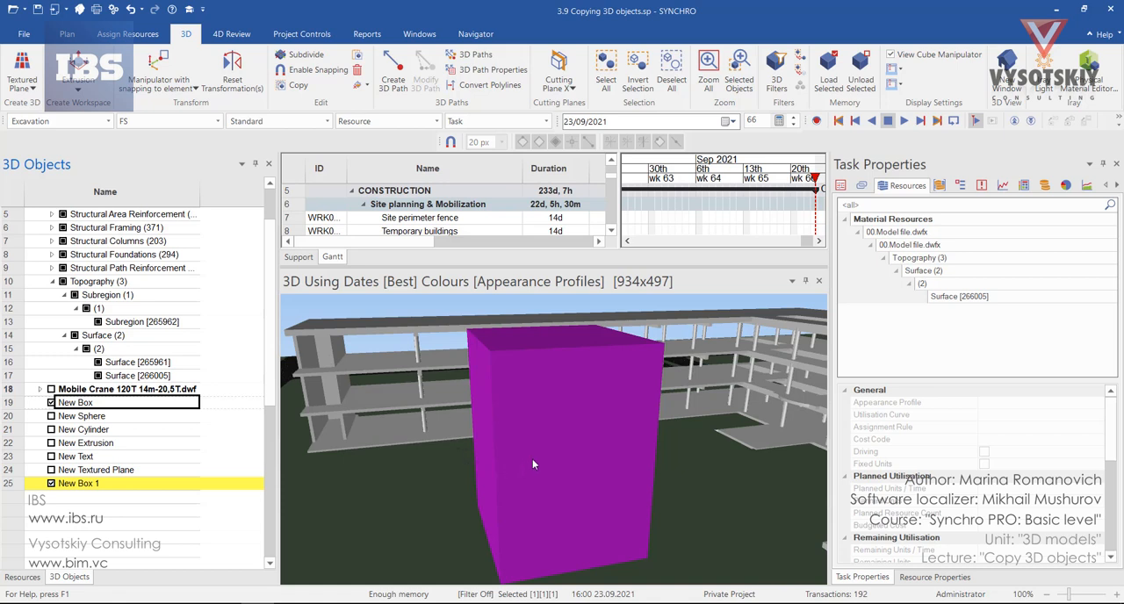
pyautogui.moveTo(543, 446)
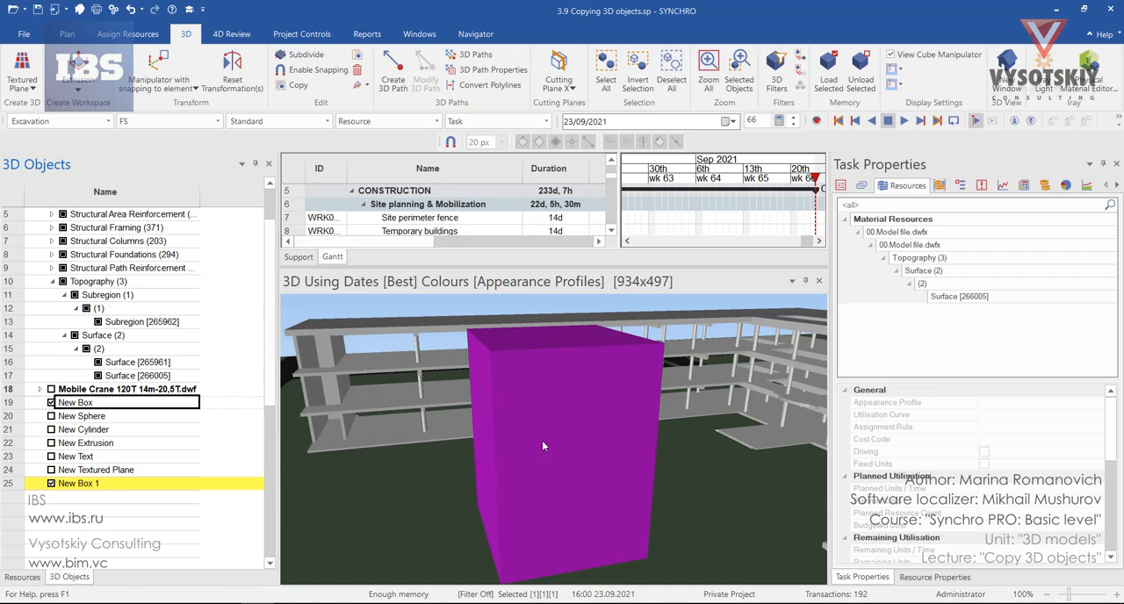
pyautogui.moveTo(538, 459)
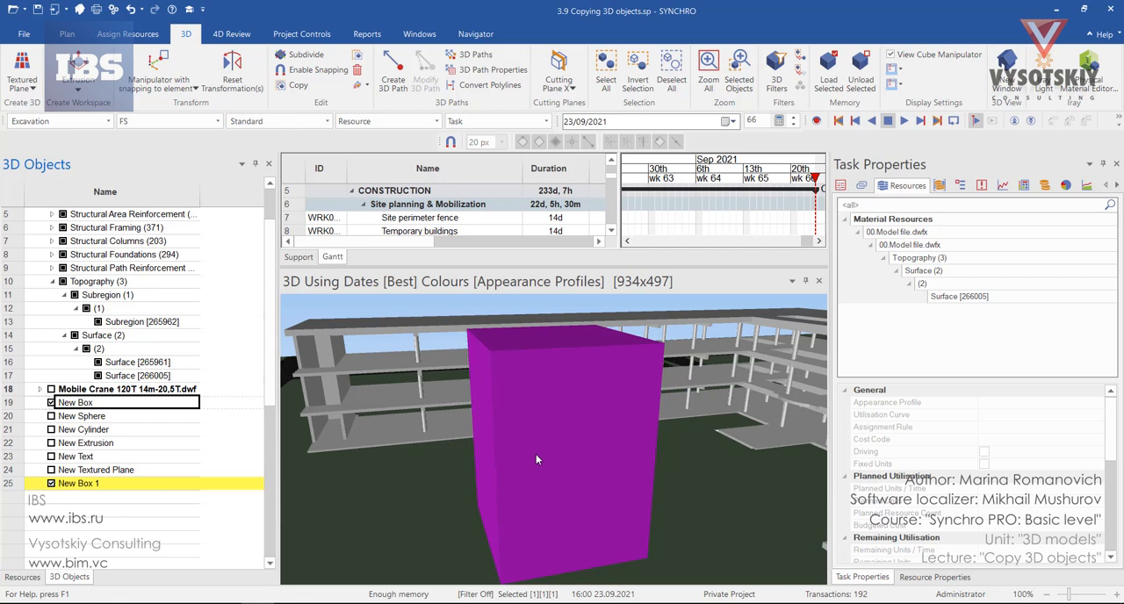
pyautogui.moveTo(456, 336)
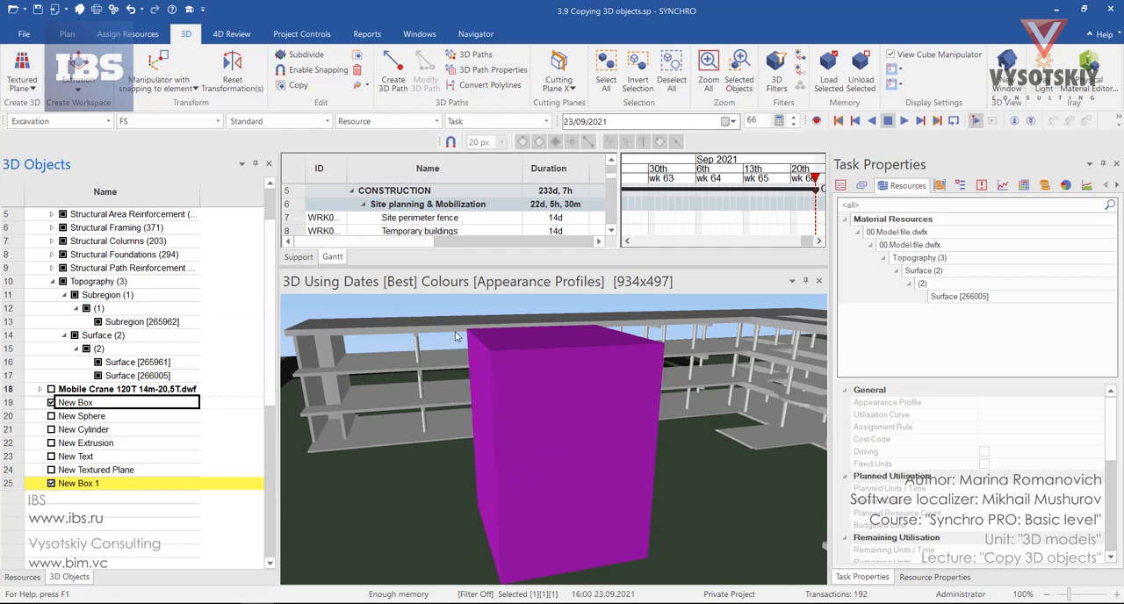
pyautogui.moveTo(204, 112)
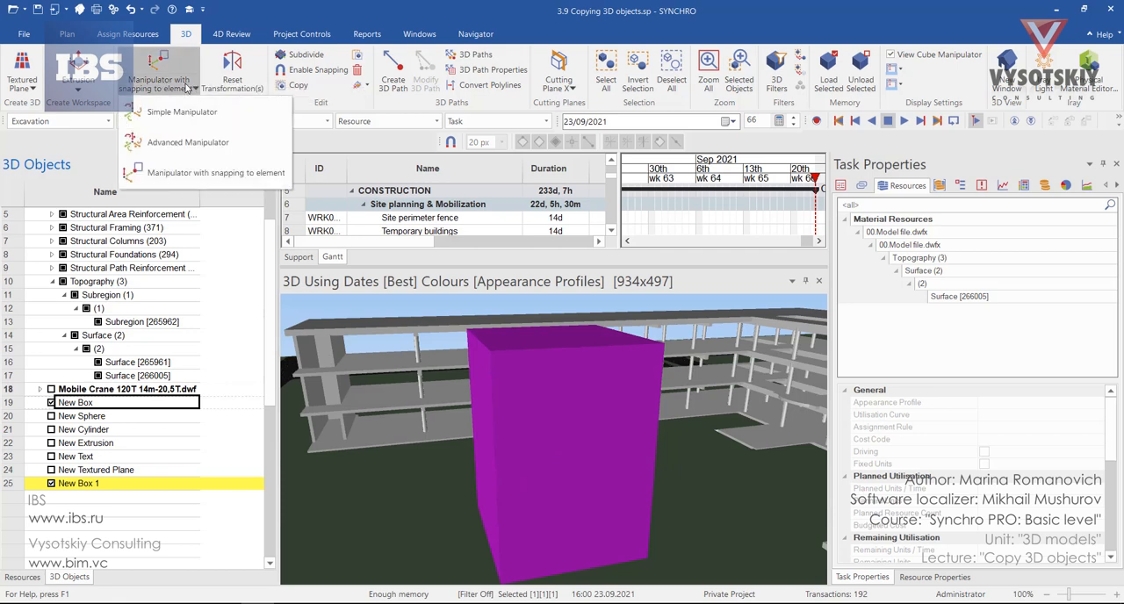
pyautogui.moveTo(187, 142)
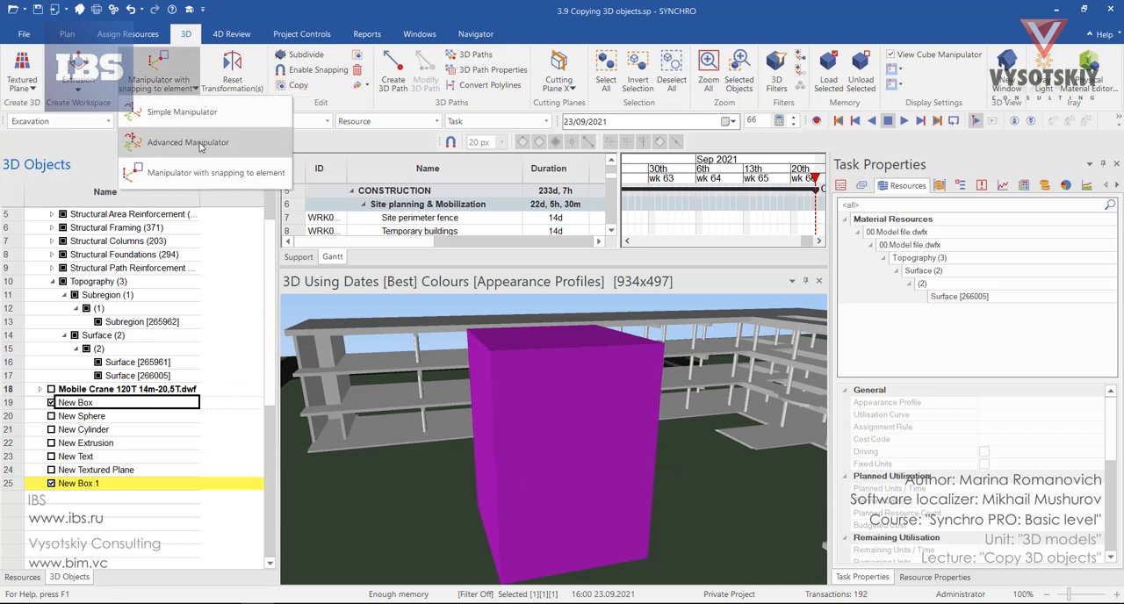
pyautogui.moveTo(215, 172)
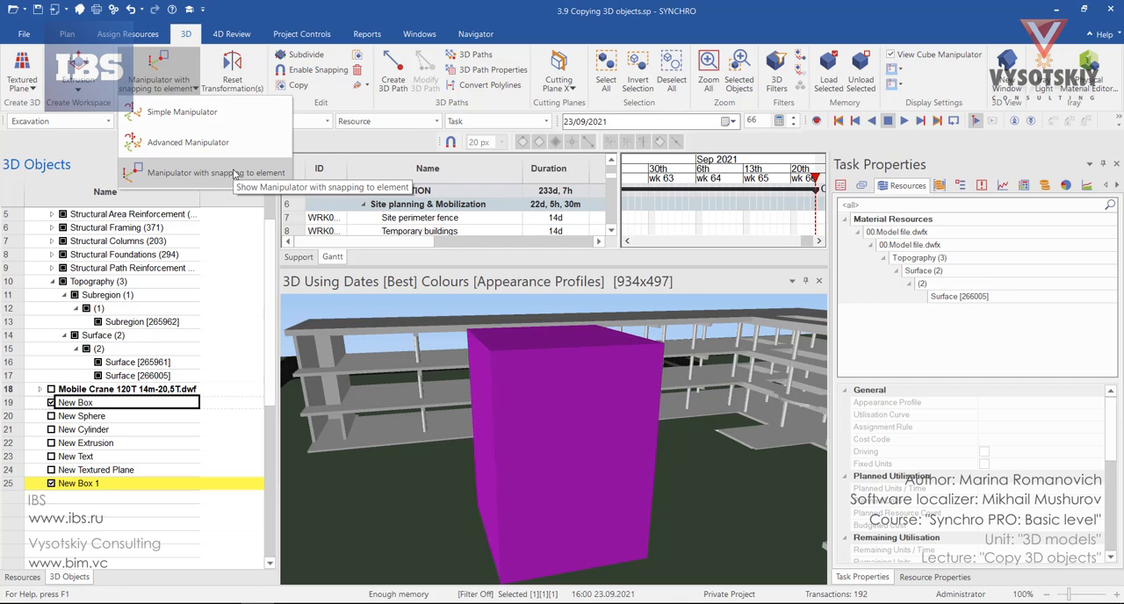
pyautogui.moveTo(504, 419)
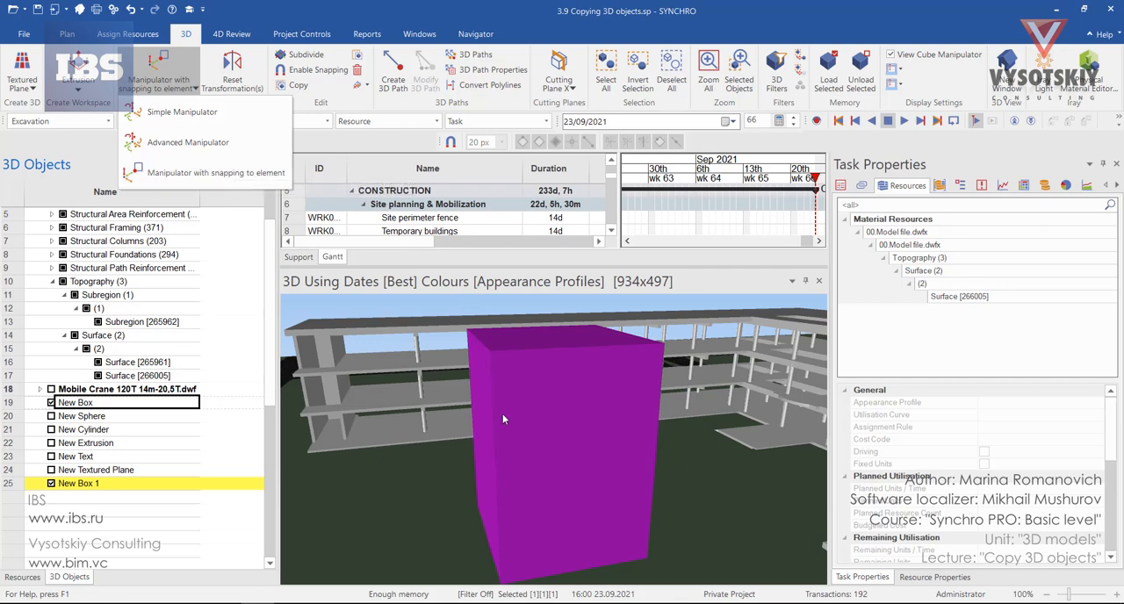
# - Use the Simple Manipulator to move New Box 1 beside the original box
pyautogui.rightClick(505, 417)
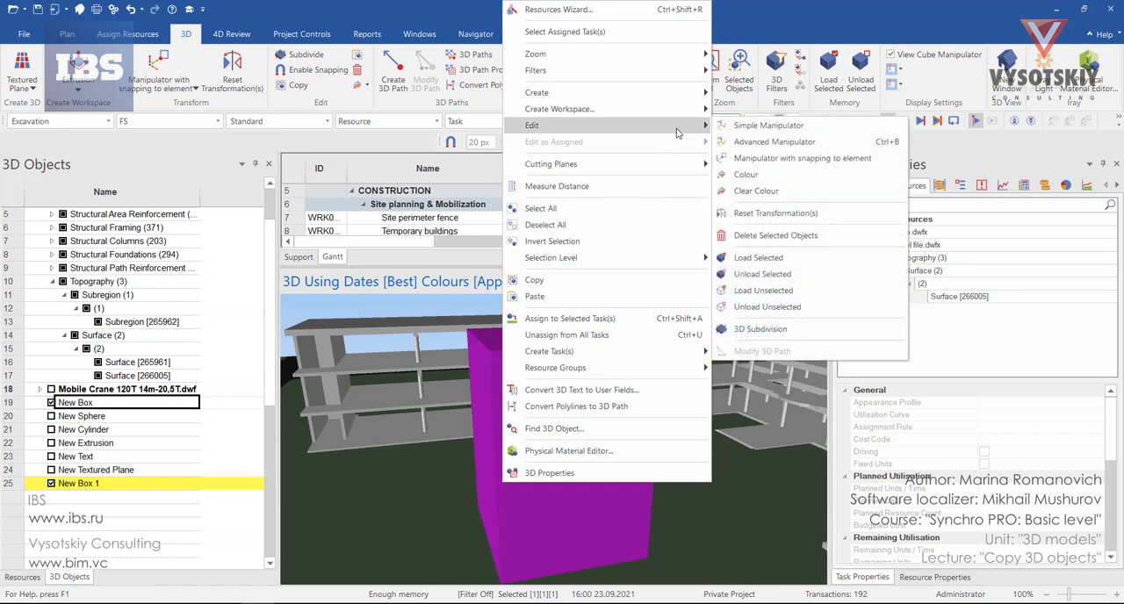
pyautogui.moveTo(768, 125)
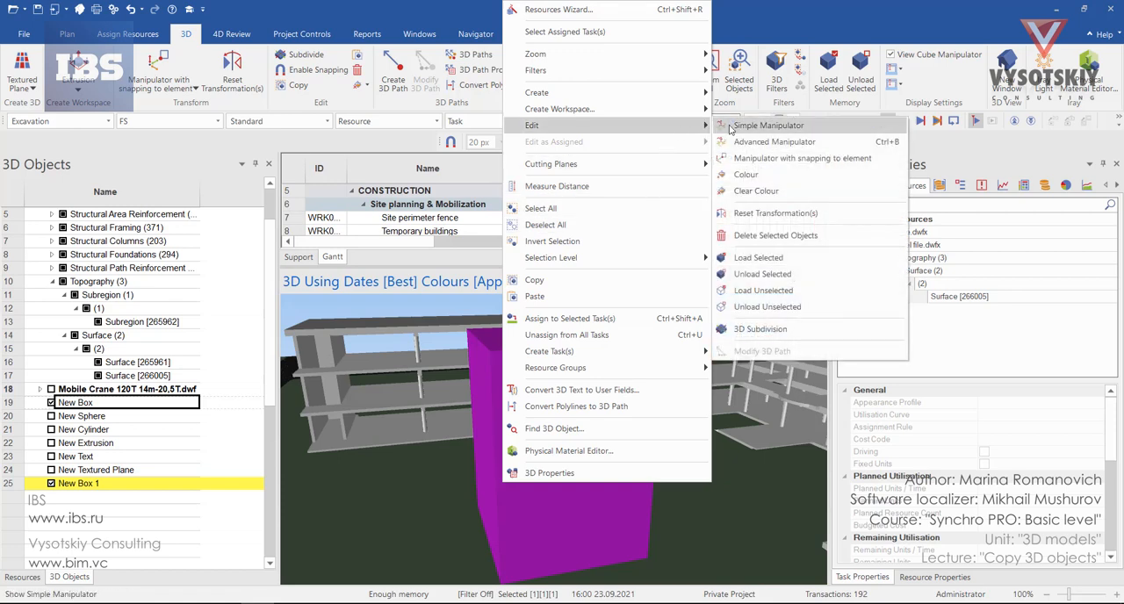
pyautogui.click(767, 125)
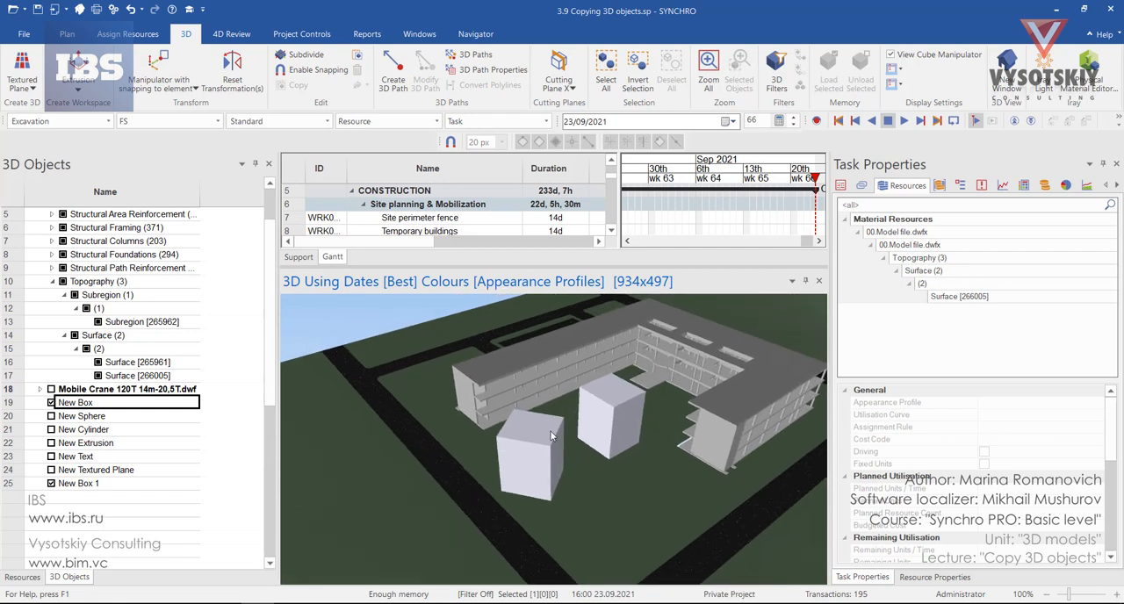
# - Select New Box and show the Resources tab listing New Box and New Box 1
pyautogui.click(76, 401)
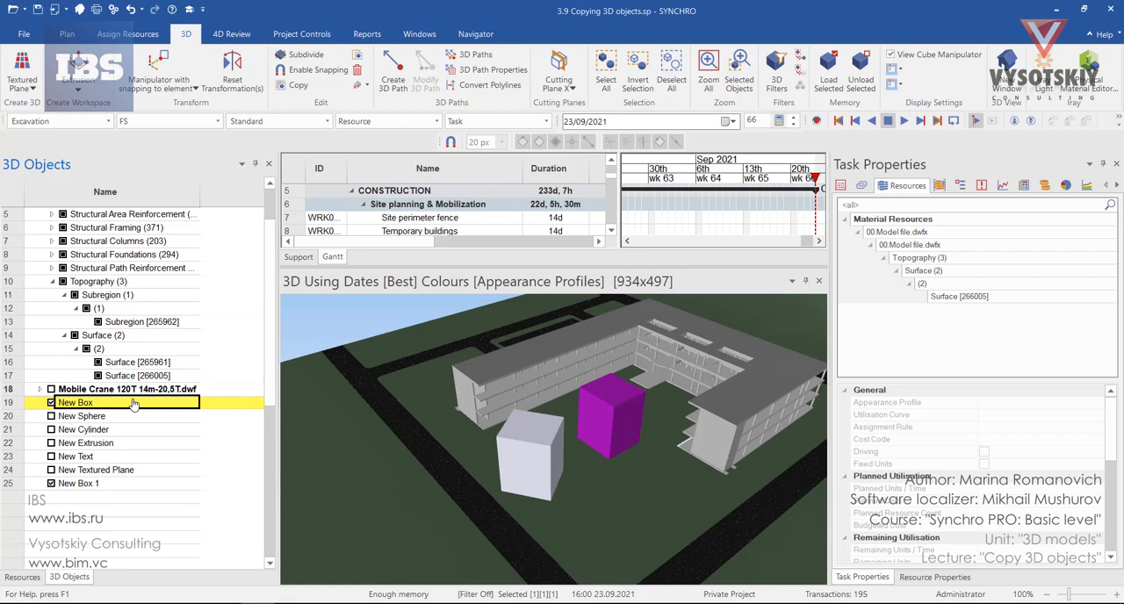
pyautogui.click(21, 577)
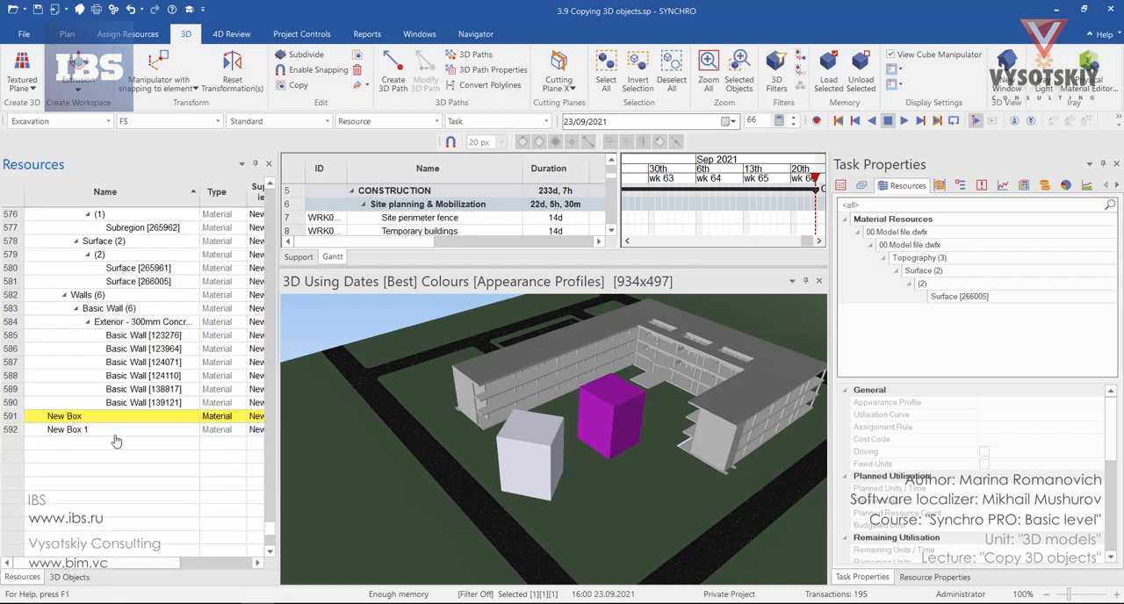